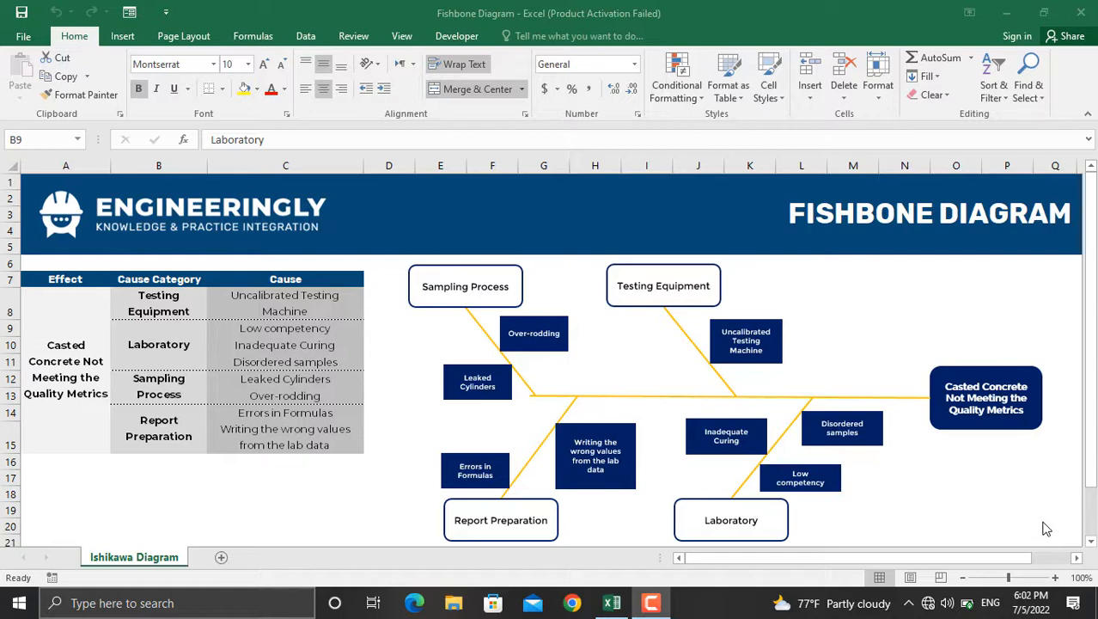
pyautogui.moveTo(991, 438)
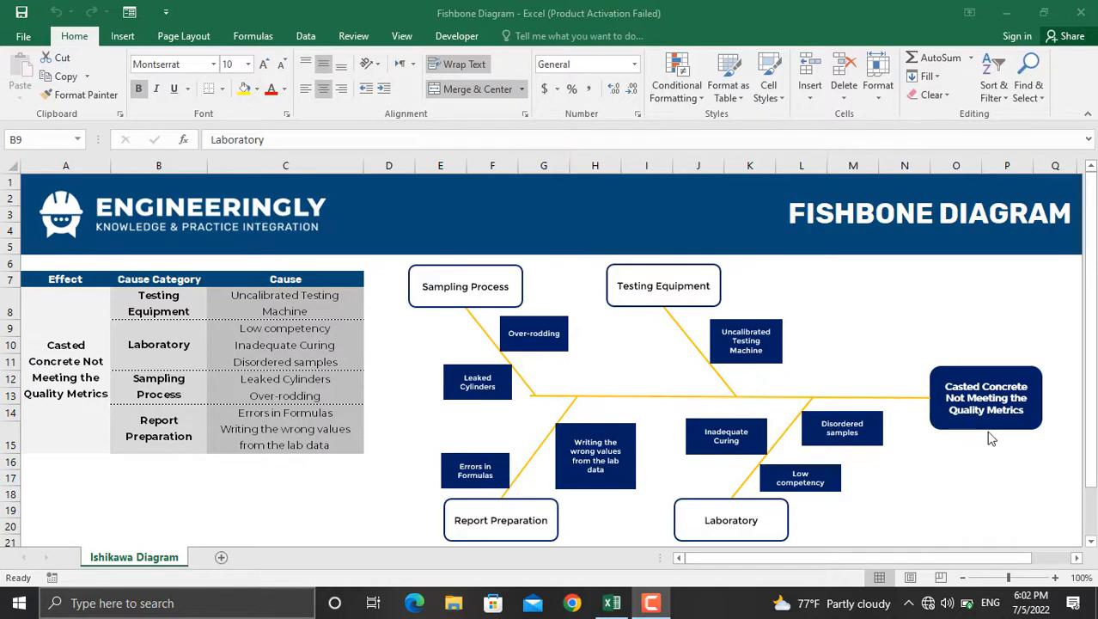
pyautogui.moveTo(943, 412)
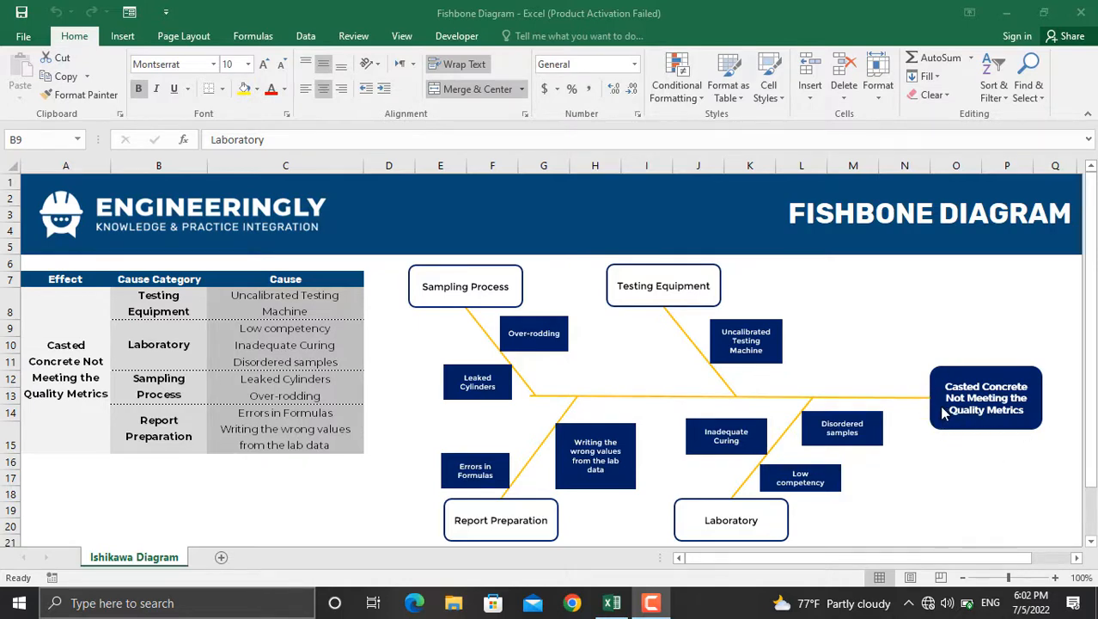
pyautogui.moveTo(733, 509)
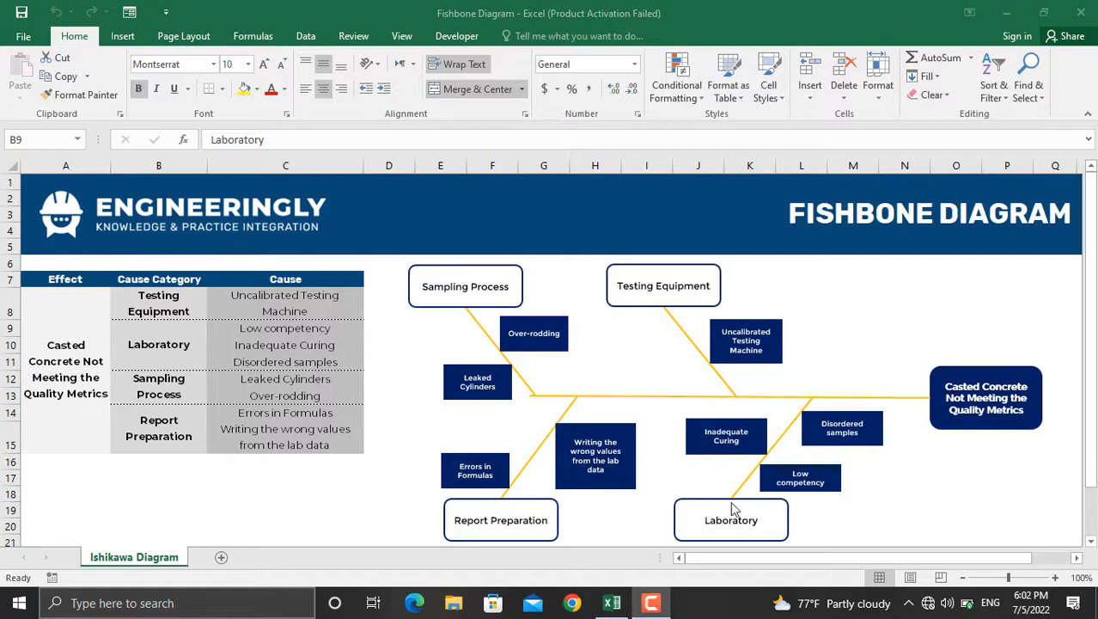
pyautogui.moveTo(790, 476)
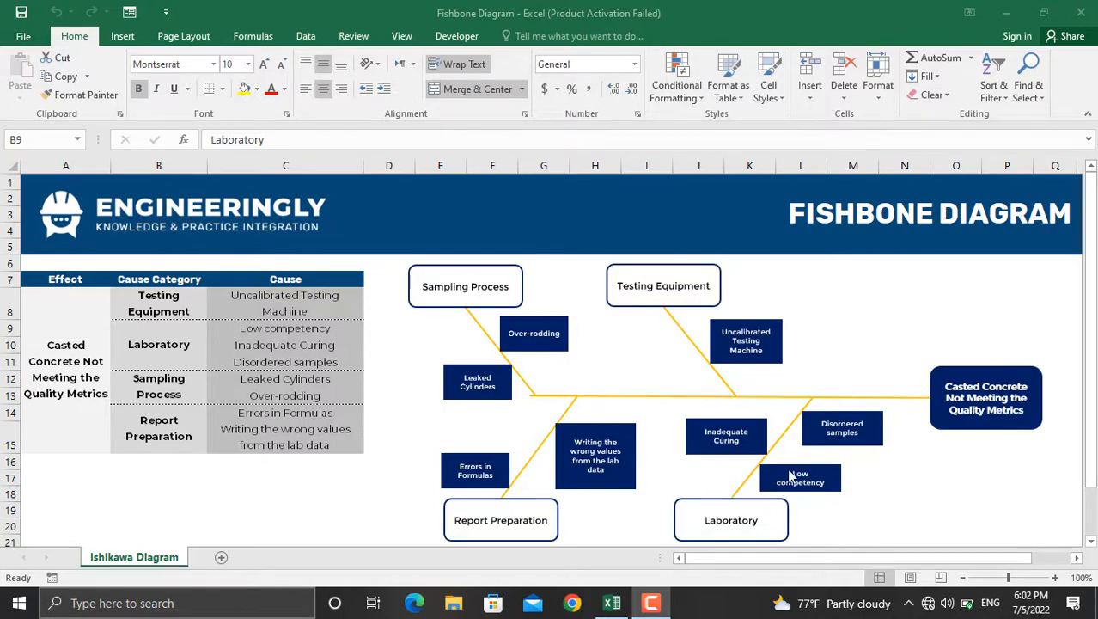
pyautogui.moveTo(771, 483)
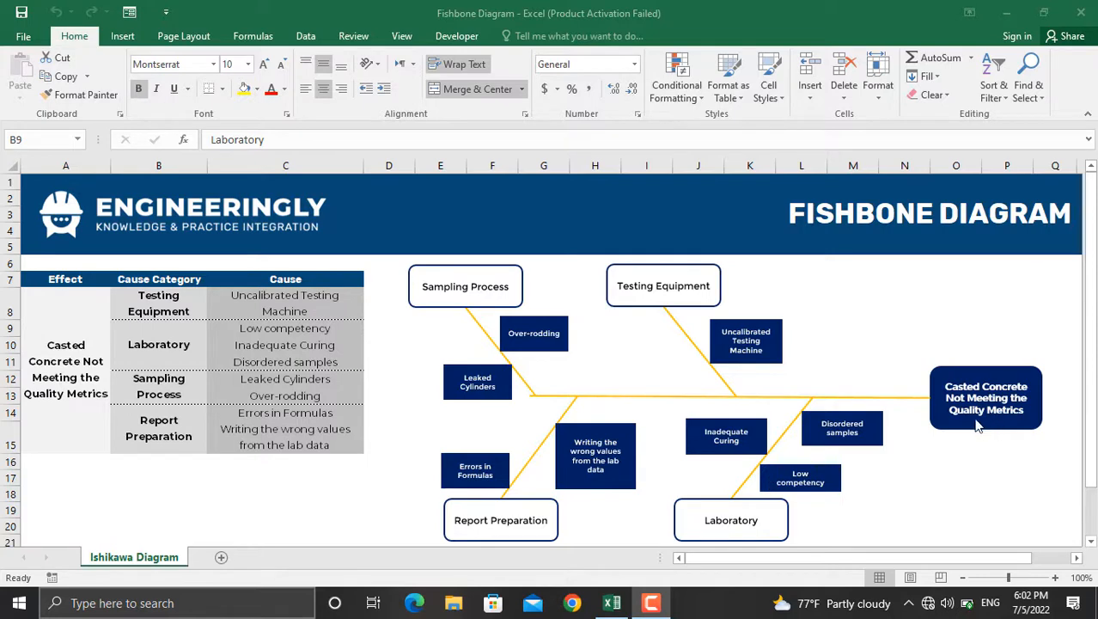
pyautogui.moveTo(988, 421)
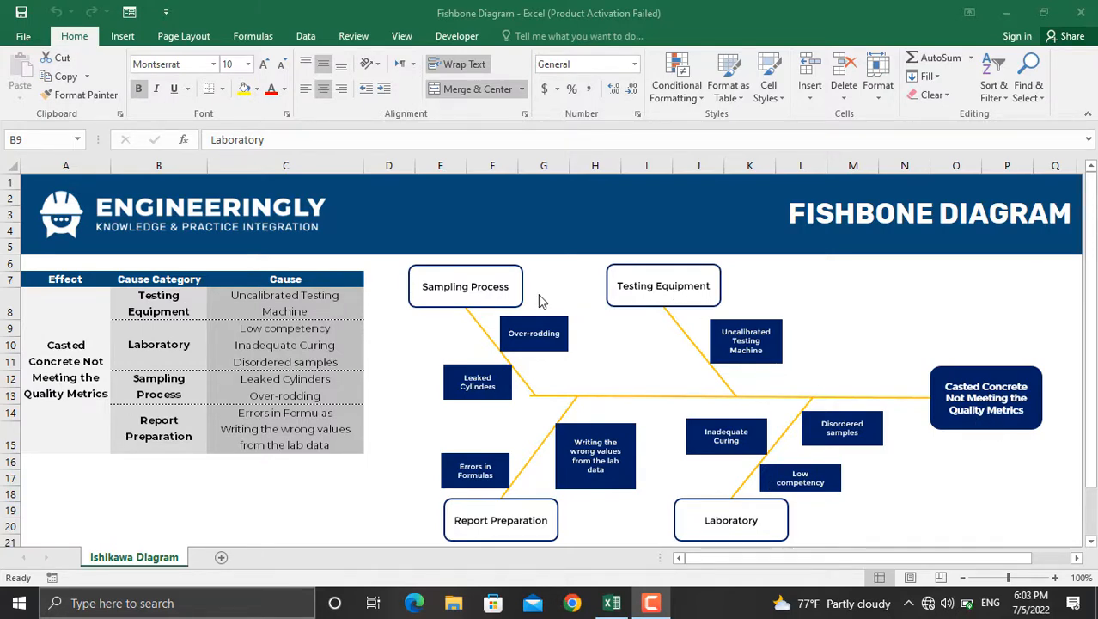
pyautogui.moveTo(750, 513)
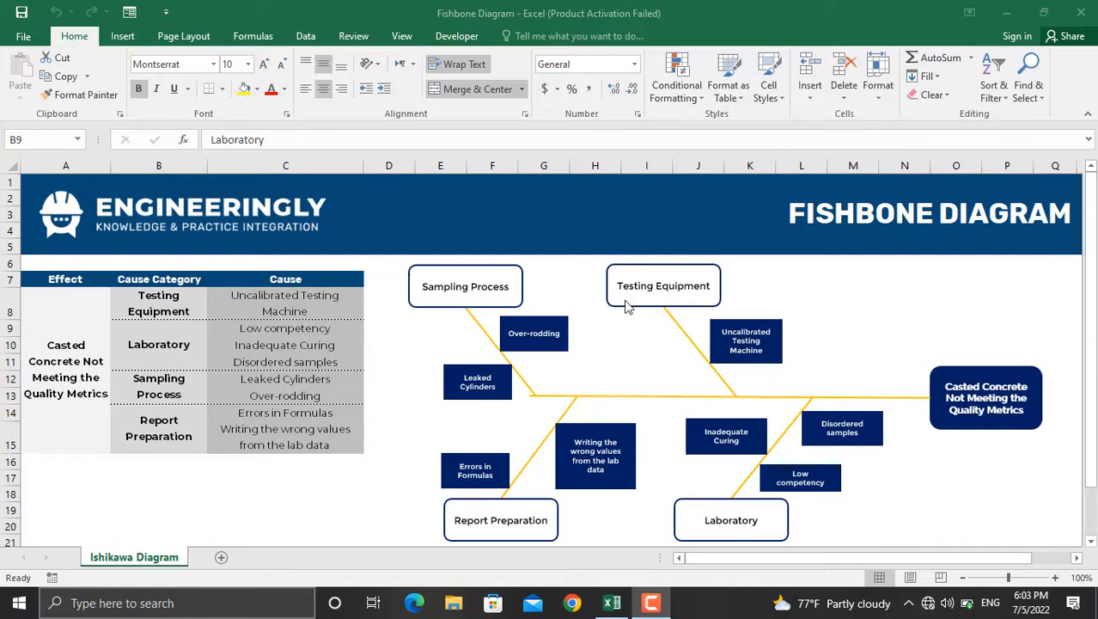
pyautogui.moveTo(670, 313)
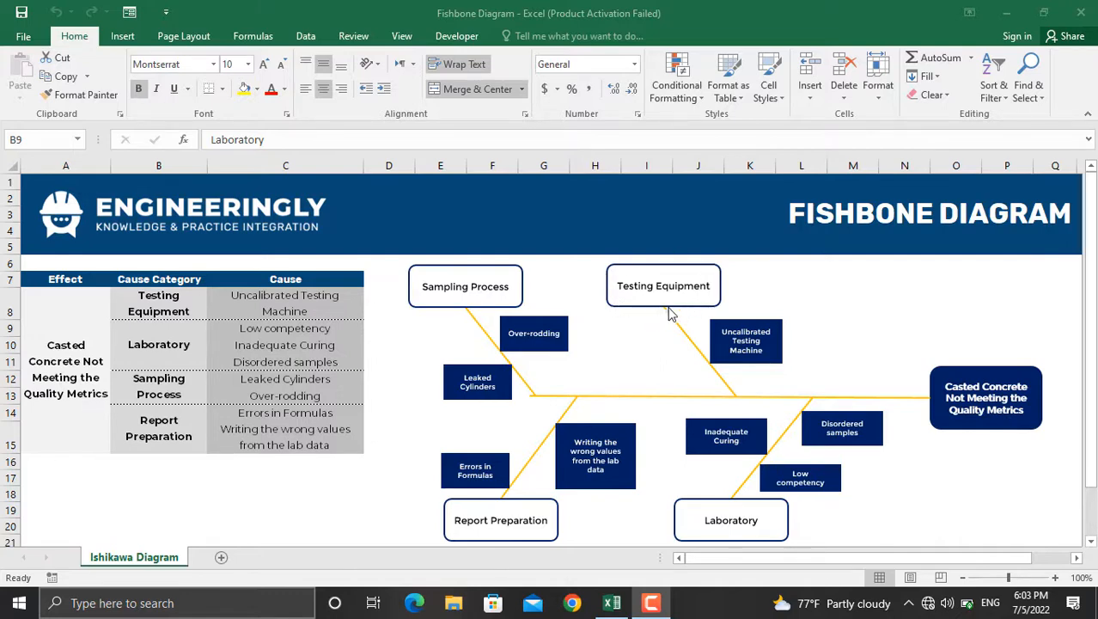
pyautogui.moveTo(731, 344)
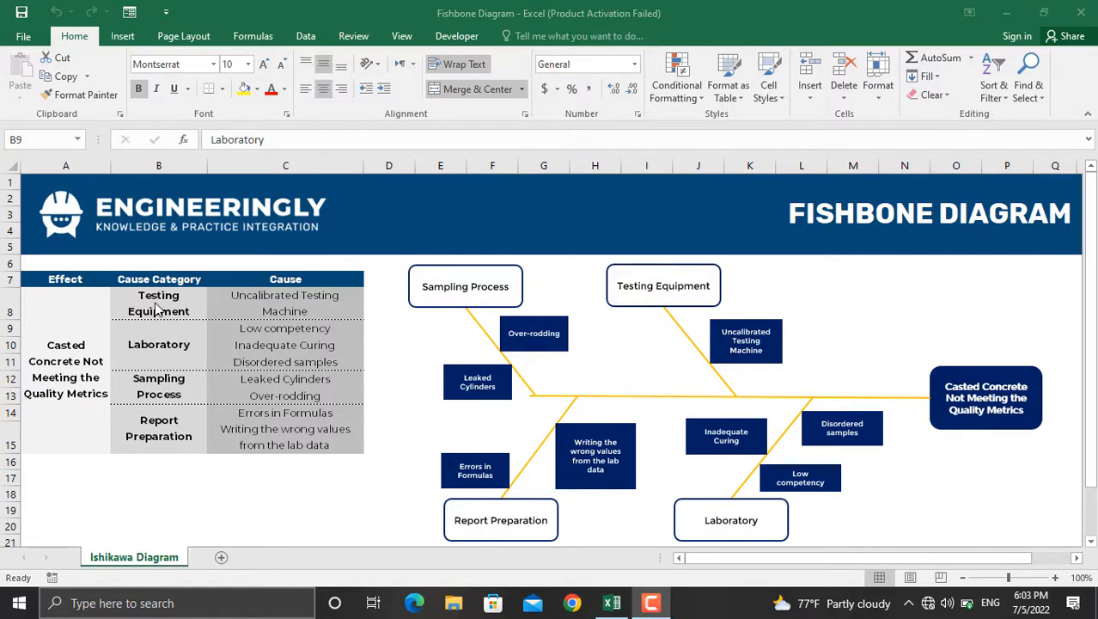
# Step: Rename the cause Leaked Cylinders to 'Faulty Cylinders' and the effect to 'Failed Concrete Test'
pyautogui.click(158, 344)
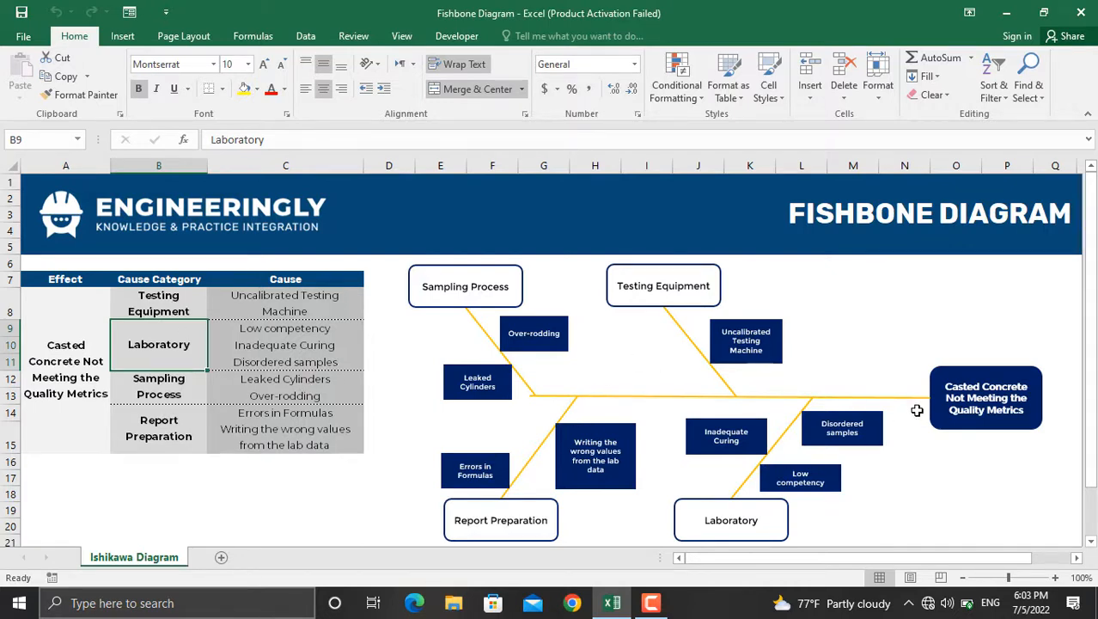
pyautogui.moveTo(604, 388)
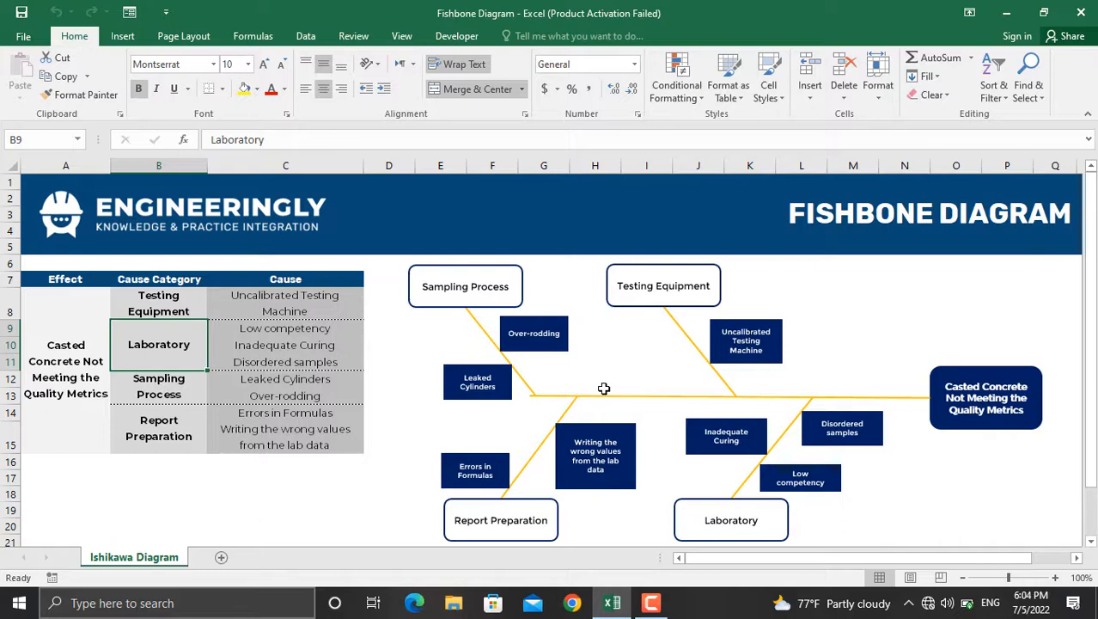
pyautogui.moveTo(282, 380)
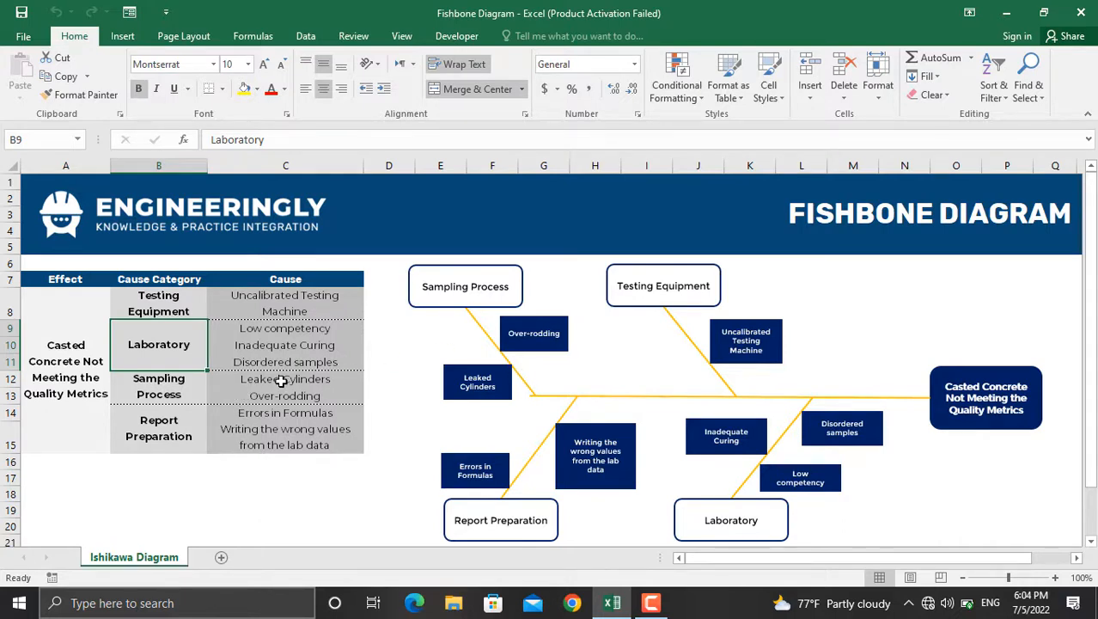
pyautogui.doubleClick(286, 378)
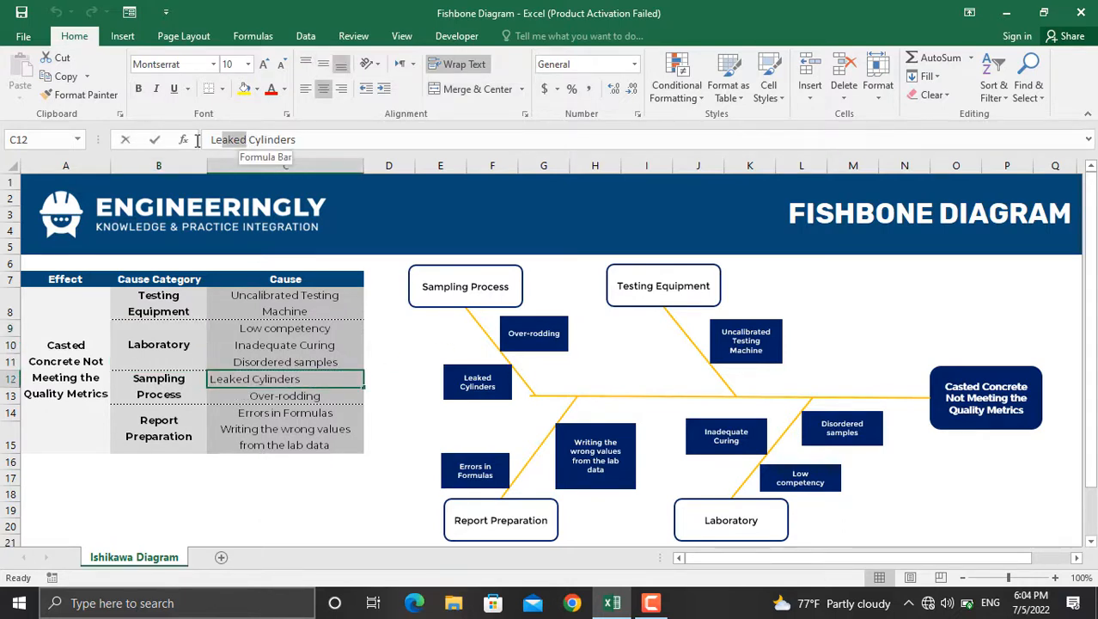
pyautogui.write('Faulty')
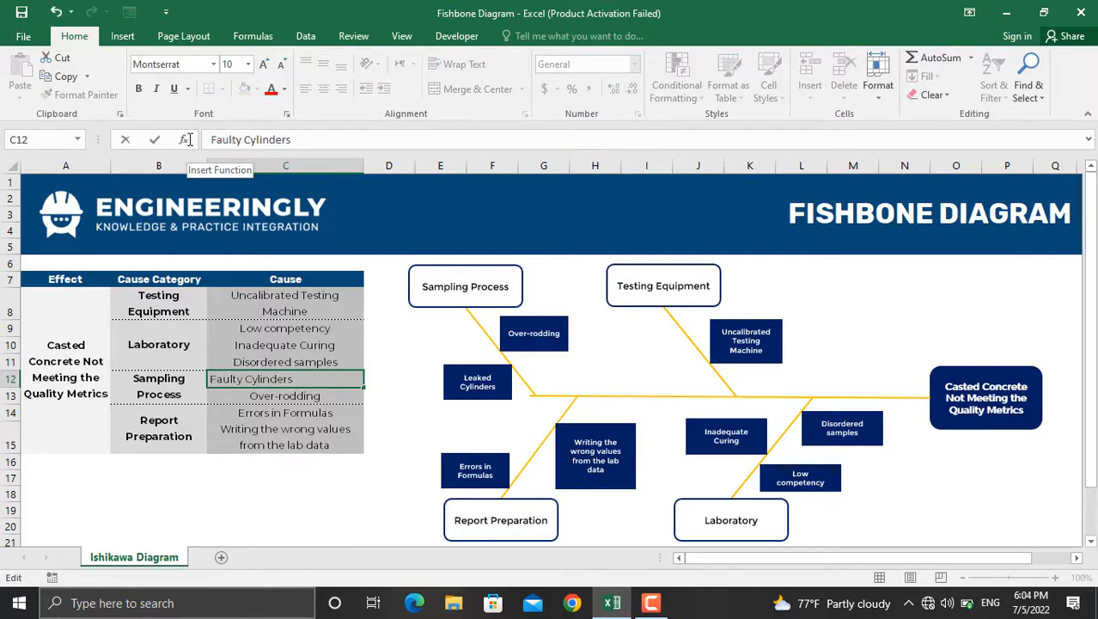
pyautogui.click(284, 395)
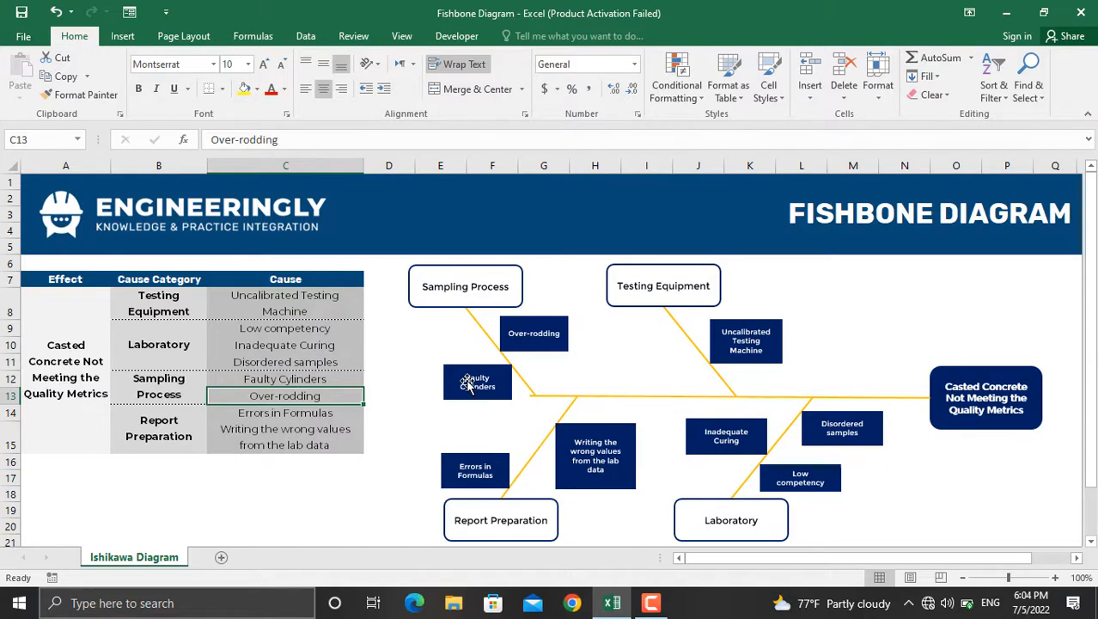
pyautogui.click(65, 370)
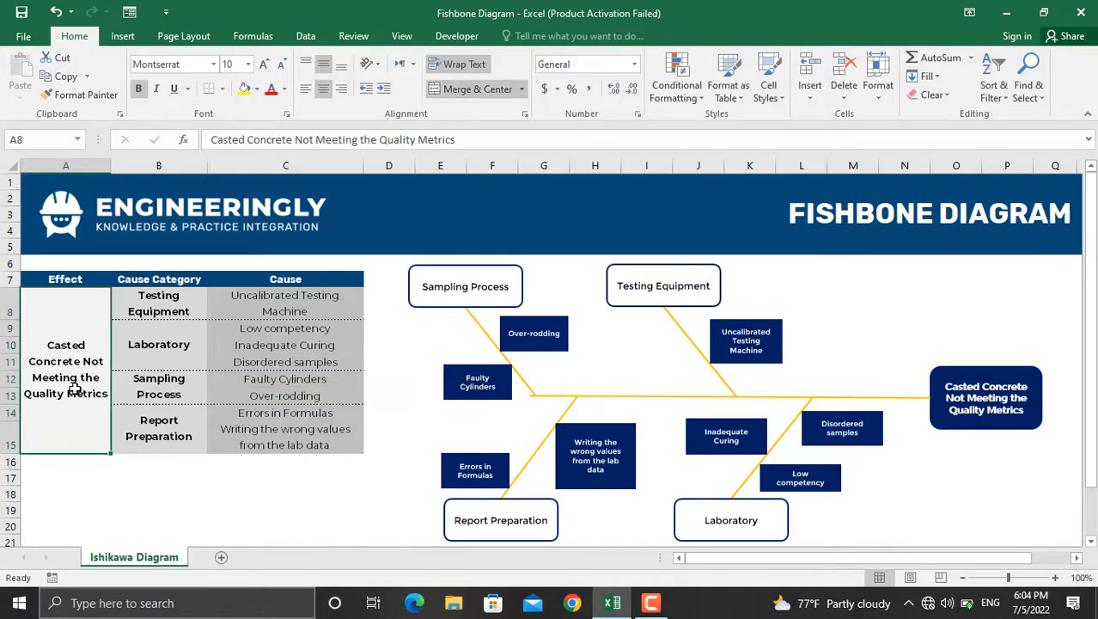
pyautogui.write('Failed Concrete Test')
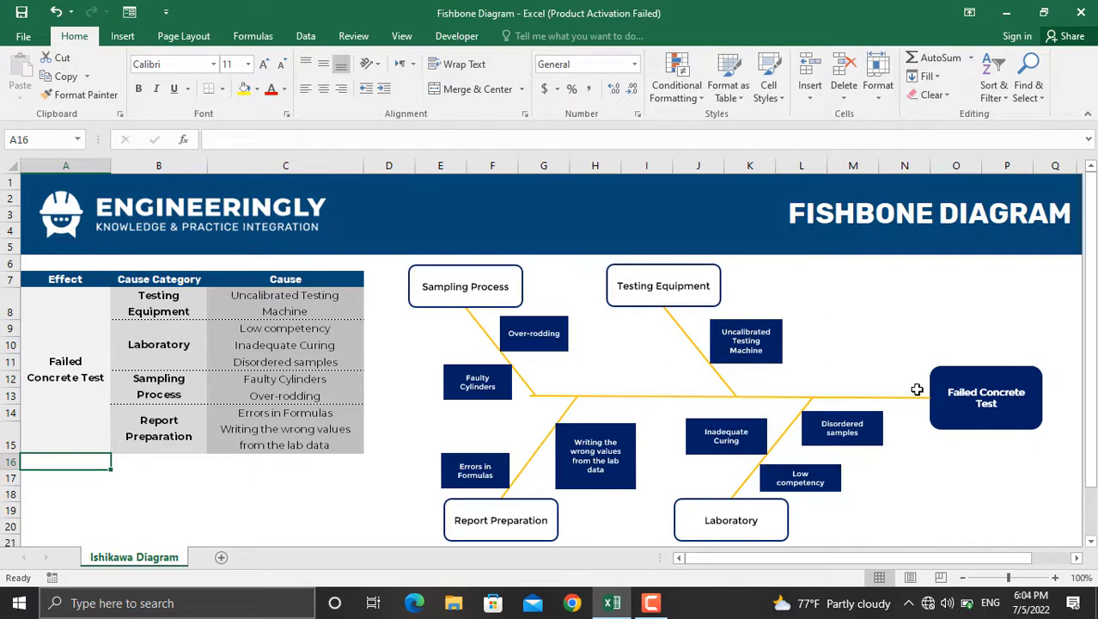
pyautogui.moveTo(1019, 387)
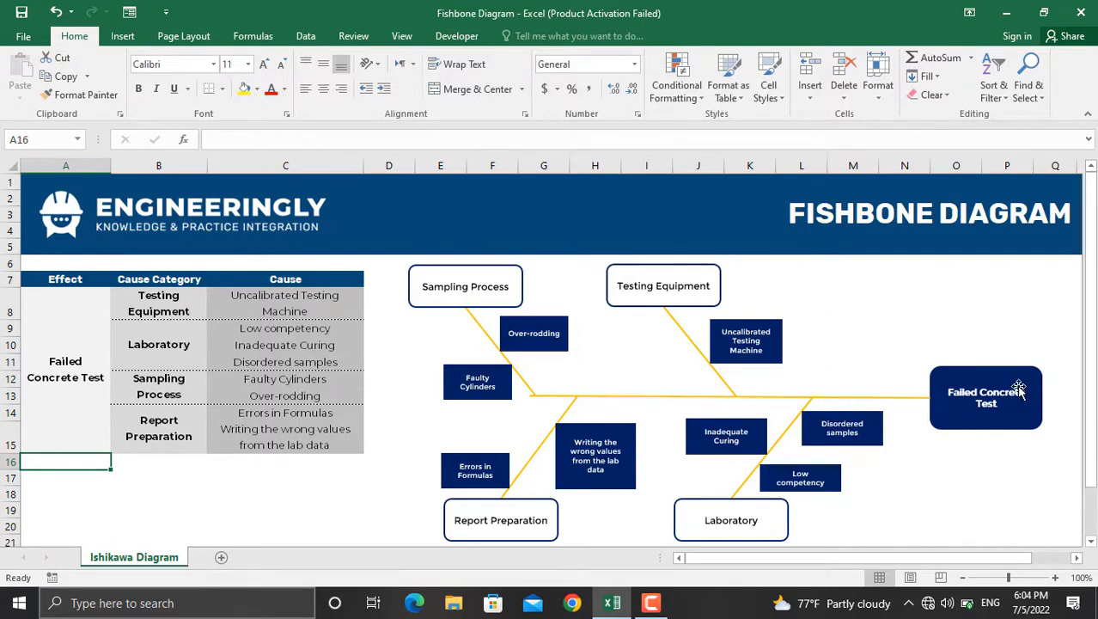
# Step: Clear the text from the Testing Equipment category box via the Insert tab
pyautogui.click(122, 36)
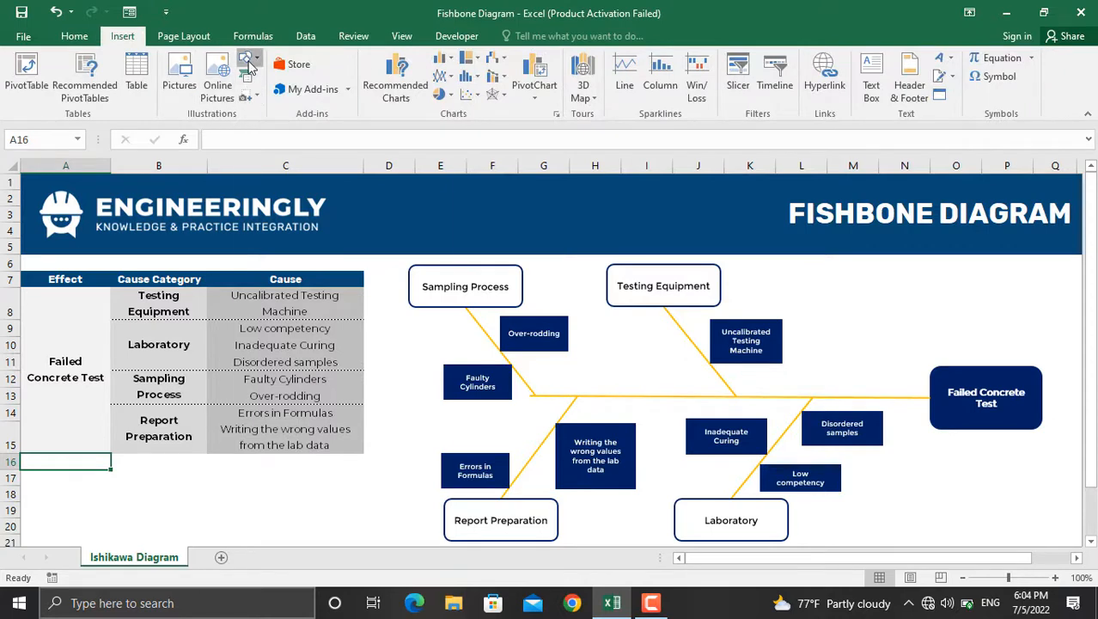
pyautogui.click(244, 73)
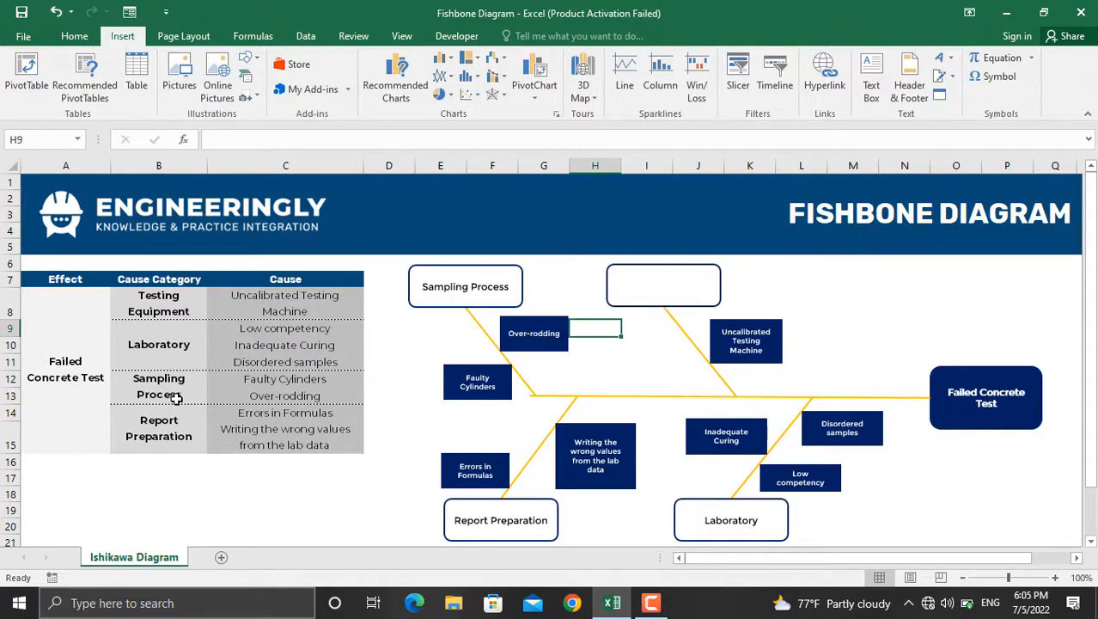
pyautogui.moveTo(631, 310)
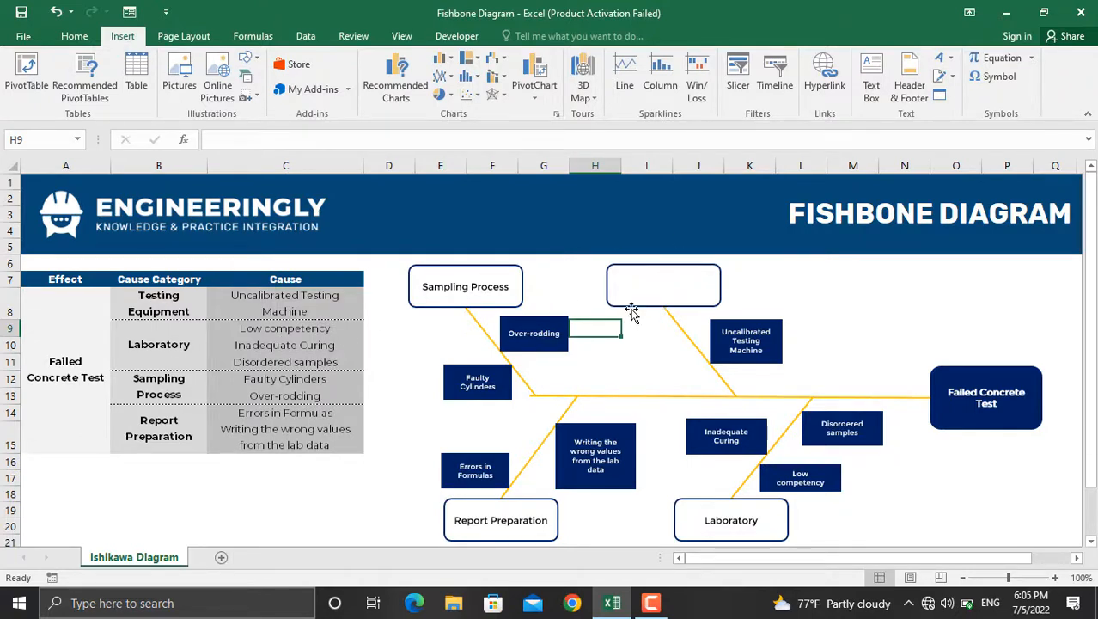
# Step: Link the empty category box to cell B8 so it displays 'Testing Equipment'
pyautogui.click(664, 284)
pyautogui.write('=')
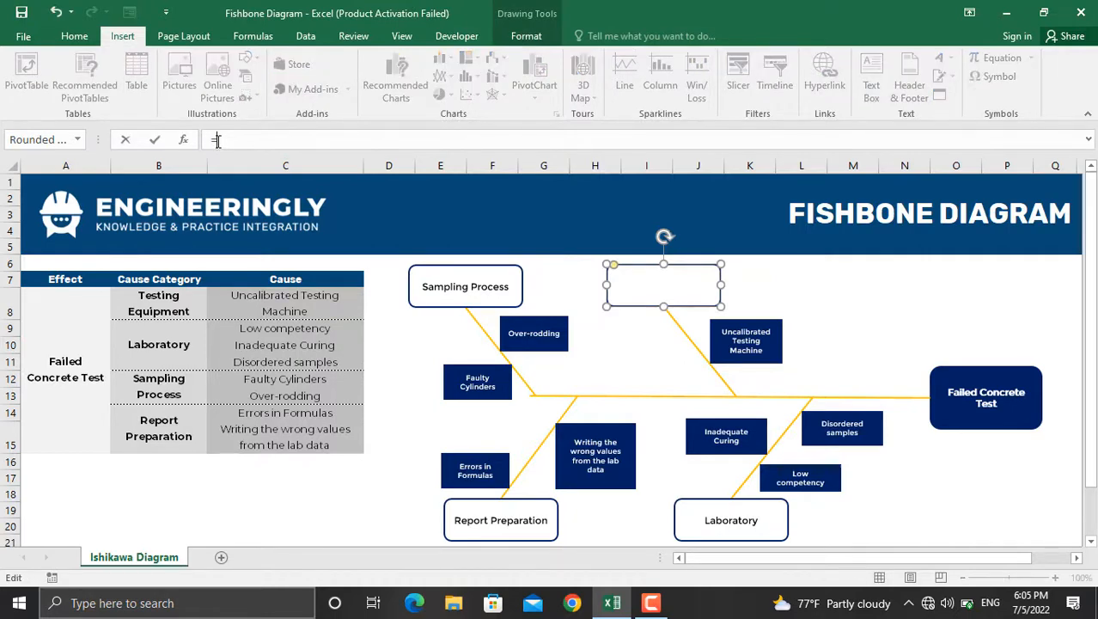
pyautogui.click(159, 302)
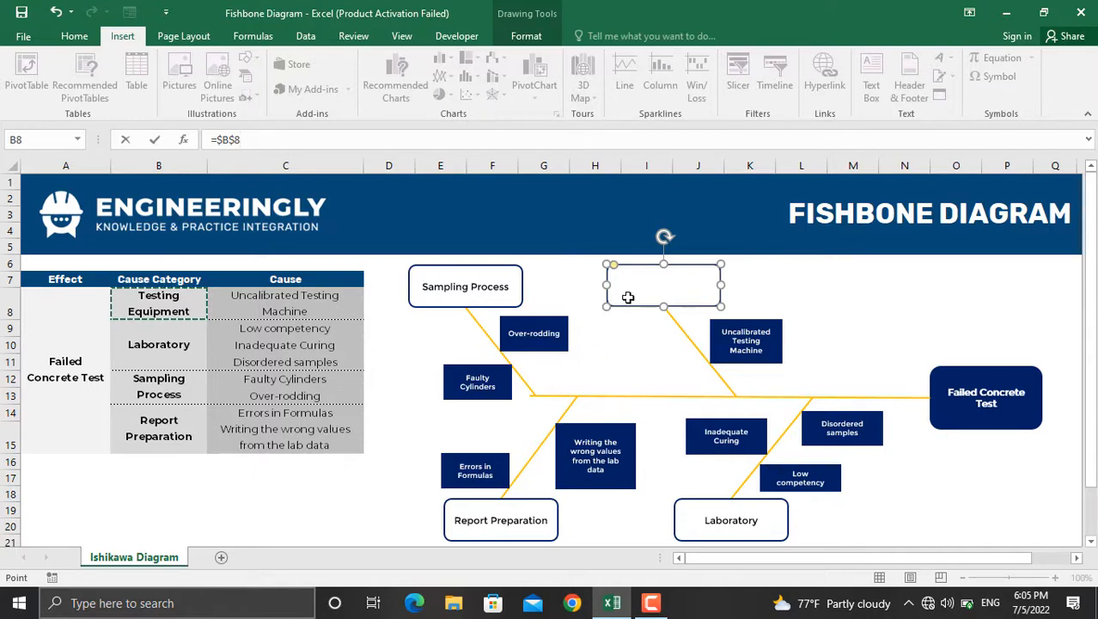
pyautogui.write('Testing Equipment')
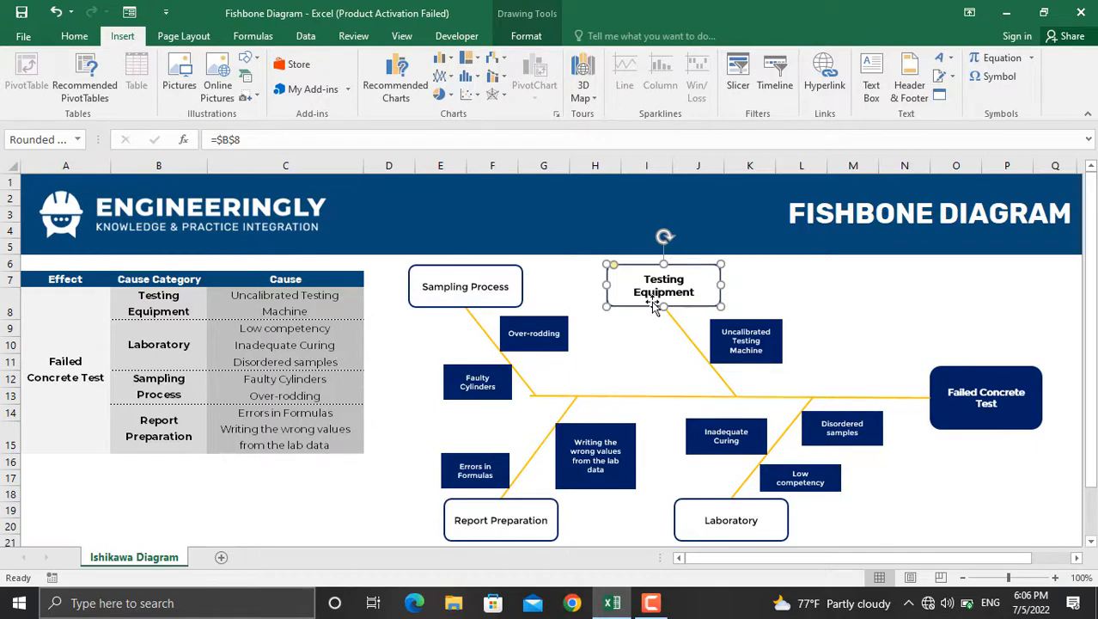
pyautogui.moveTo(598, 479)
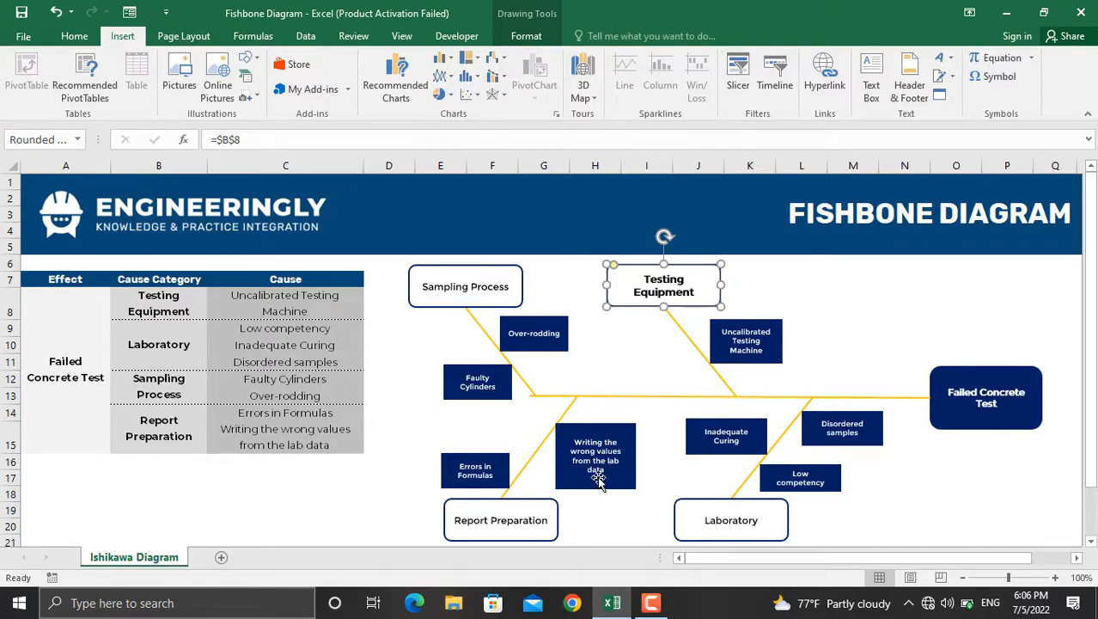
pyautogui.moveTo(653, 423)
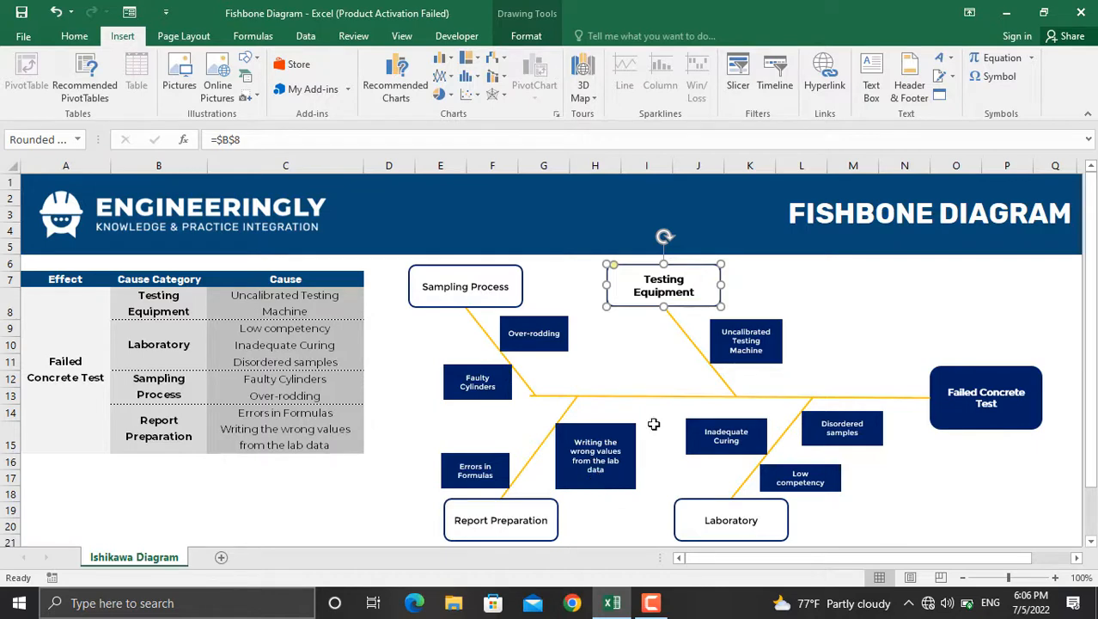
pyautogui.moveTo(528, 352)
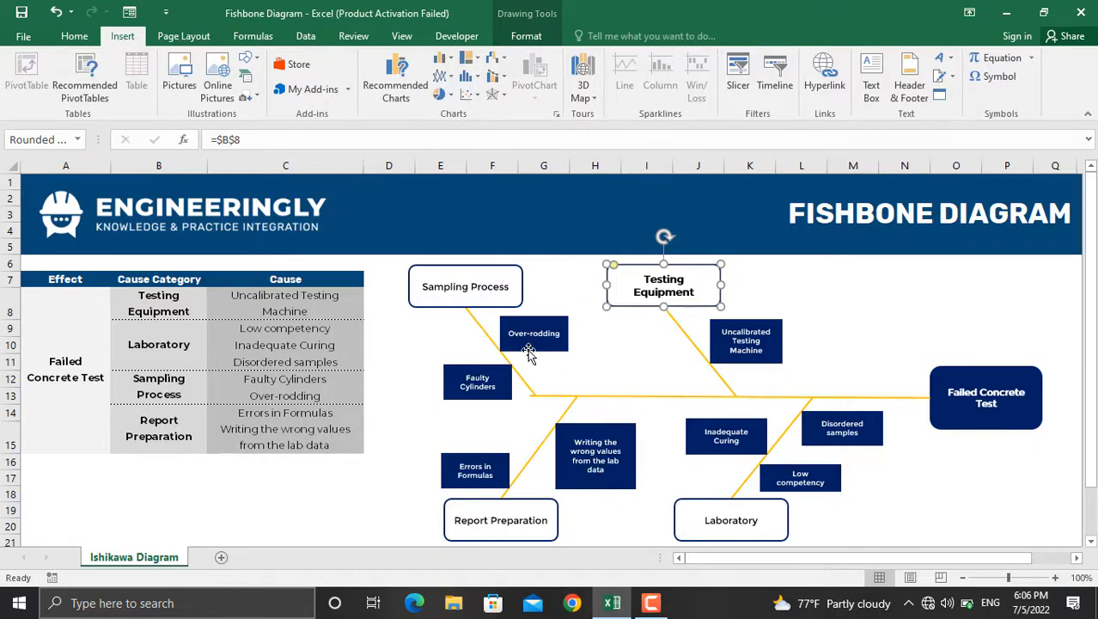
pyautogui.moveTo(550, 324)
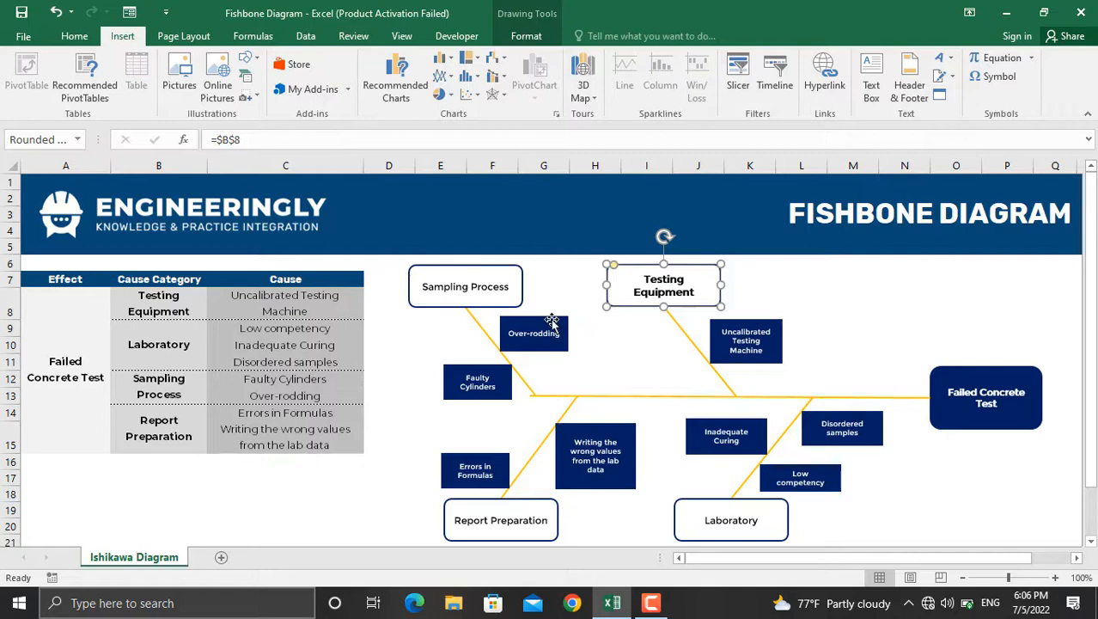
pyautogui.moveTo(560, 356)
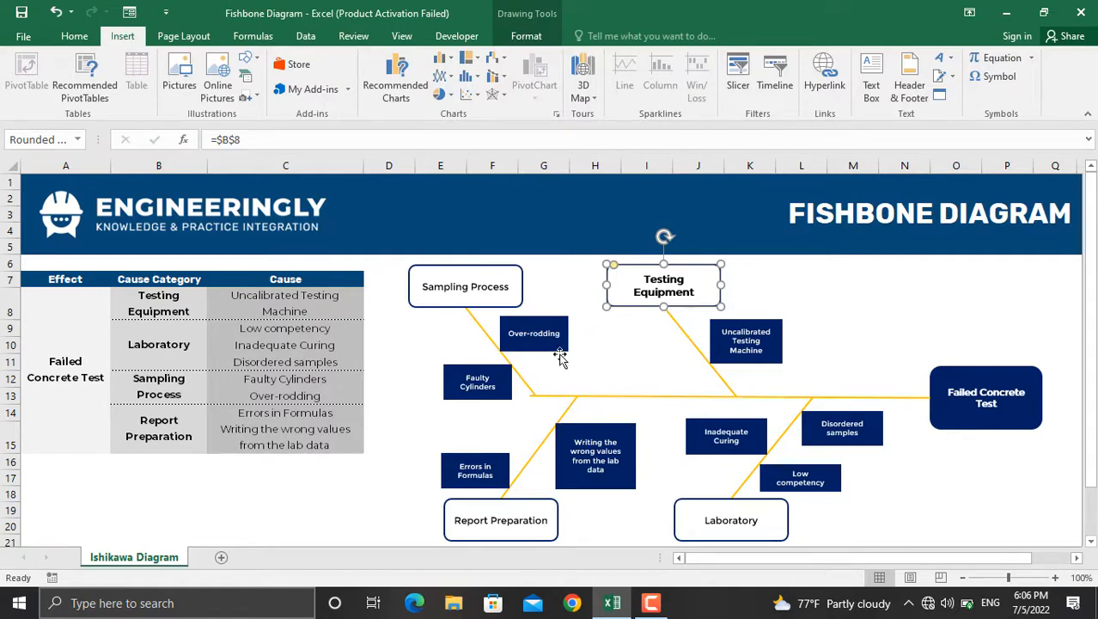